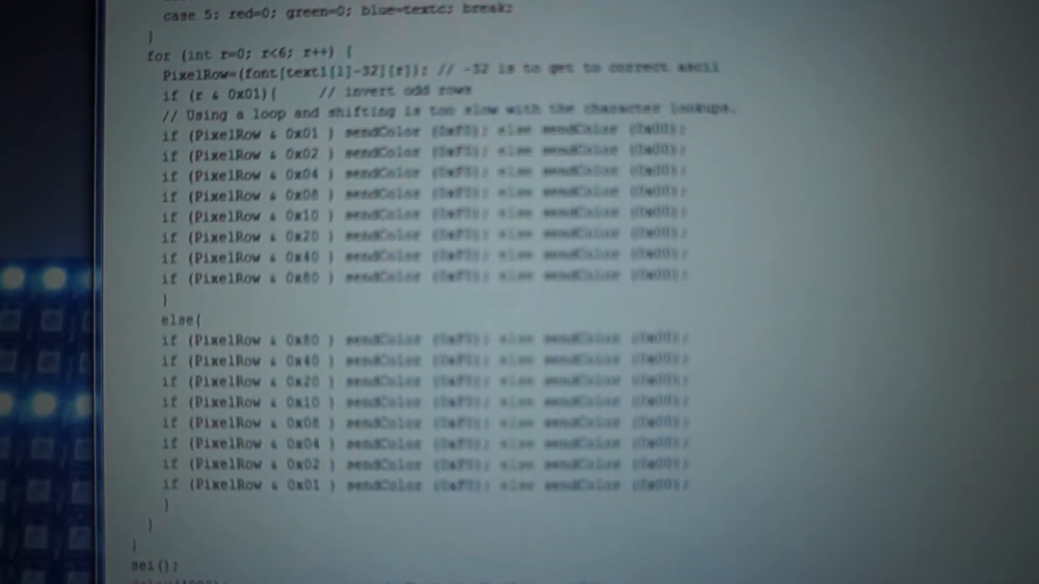
scroll("down", 3)
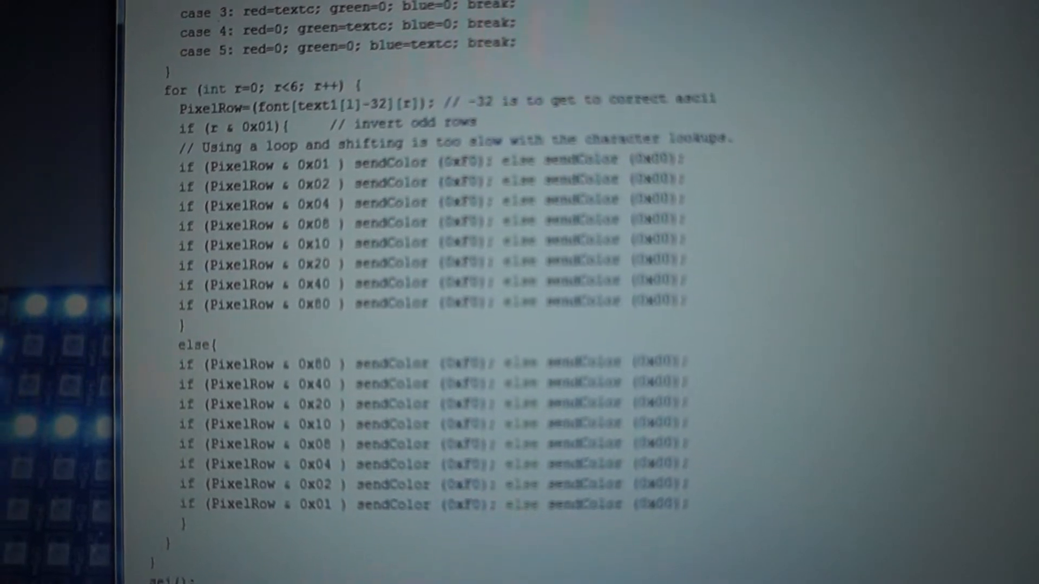
scroll("down", 3)
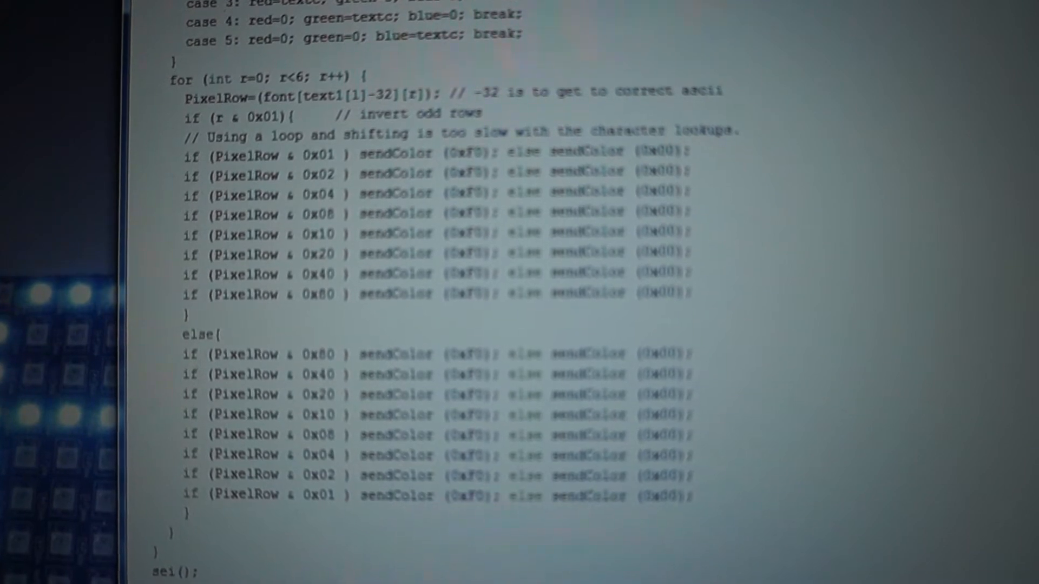
scroll("down", 3)
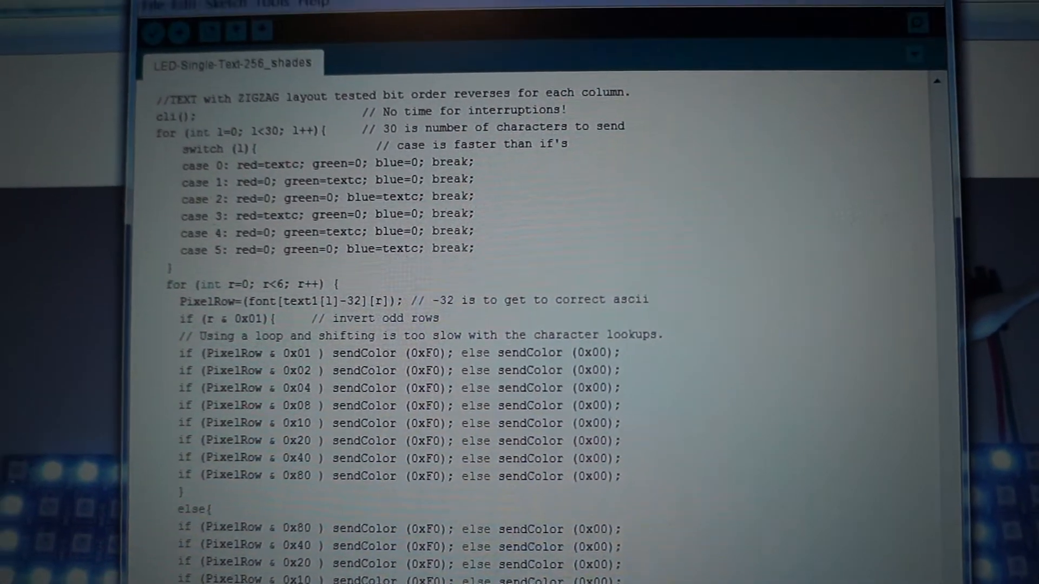
scroll("down", 3)
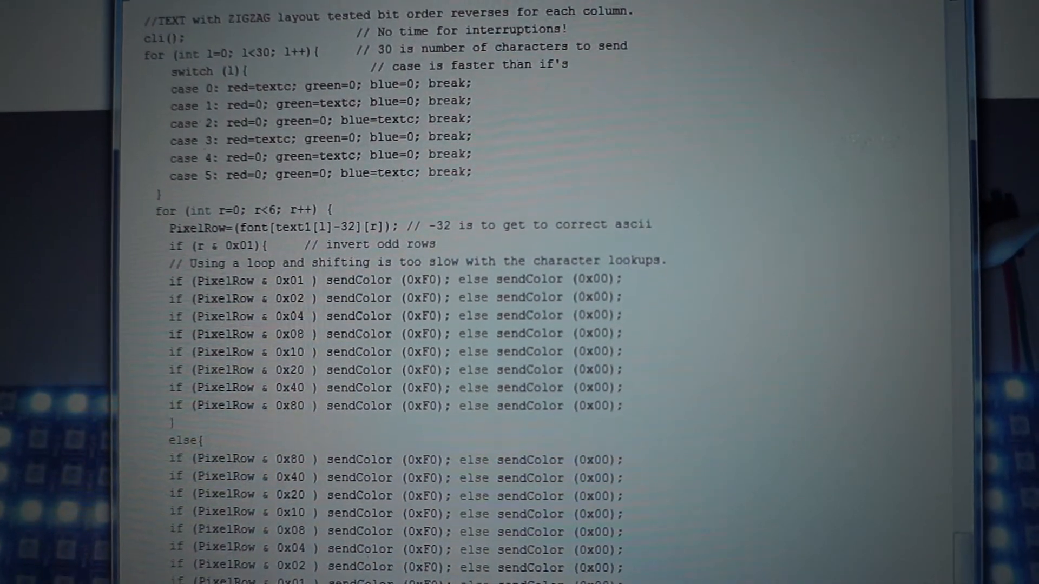